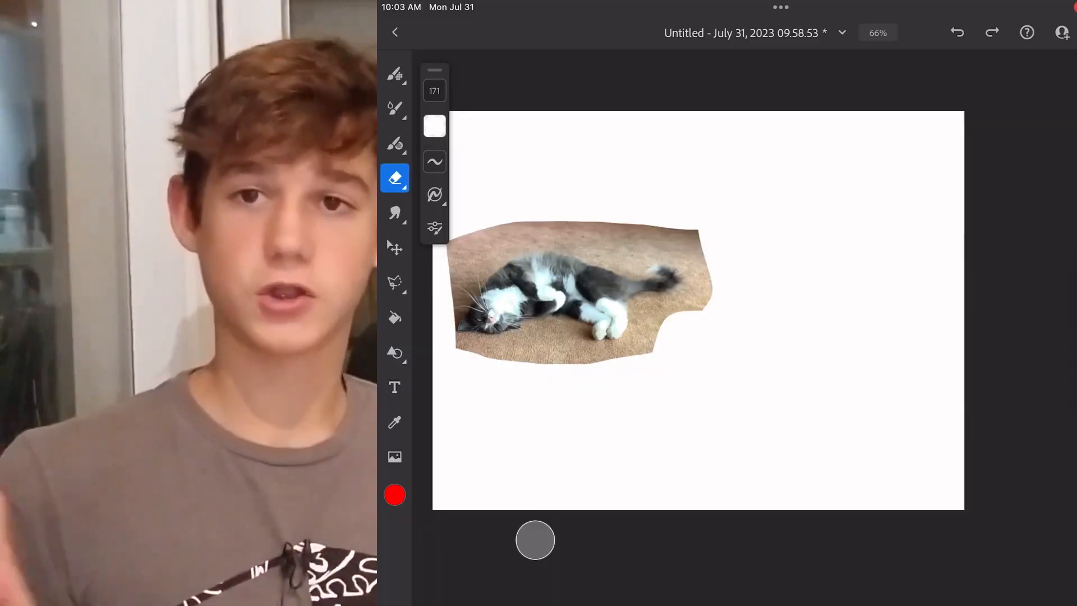
- Sketch the cat's head shape and long body-and-tail curve with the thin red Pixel pencil
left_click(394, 74)
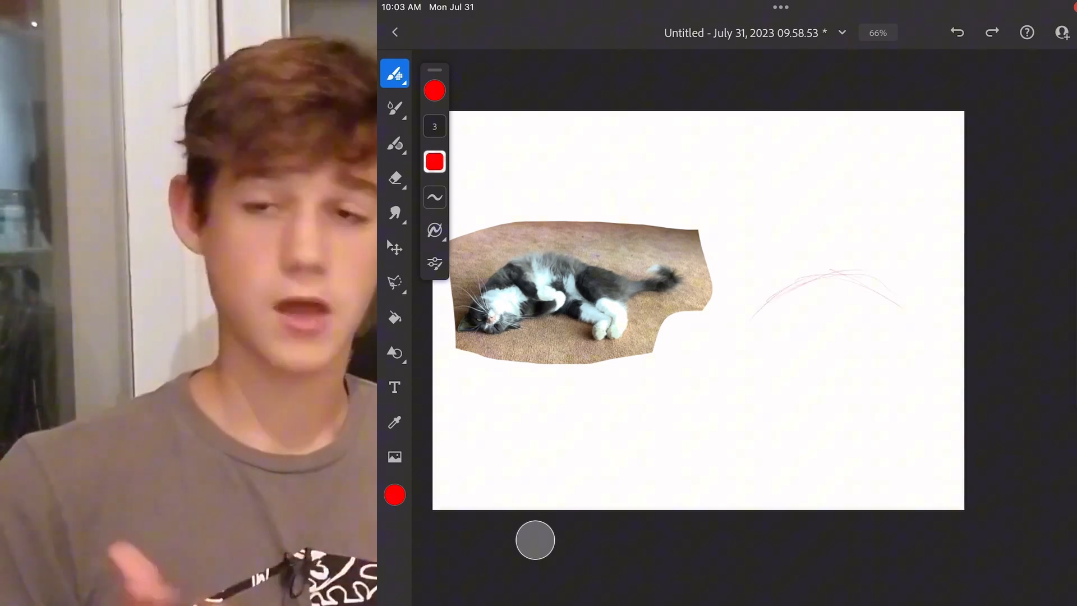
left_click(394, 246)
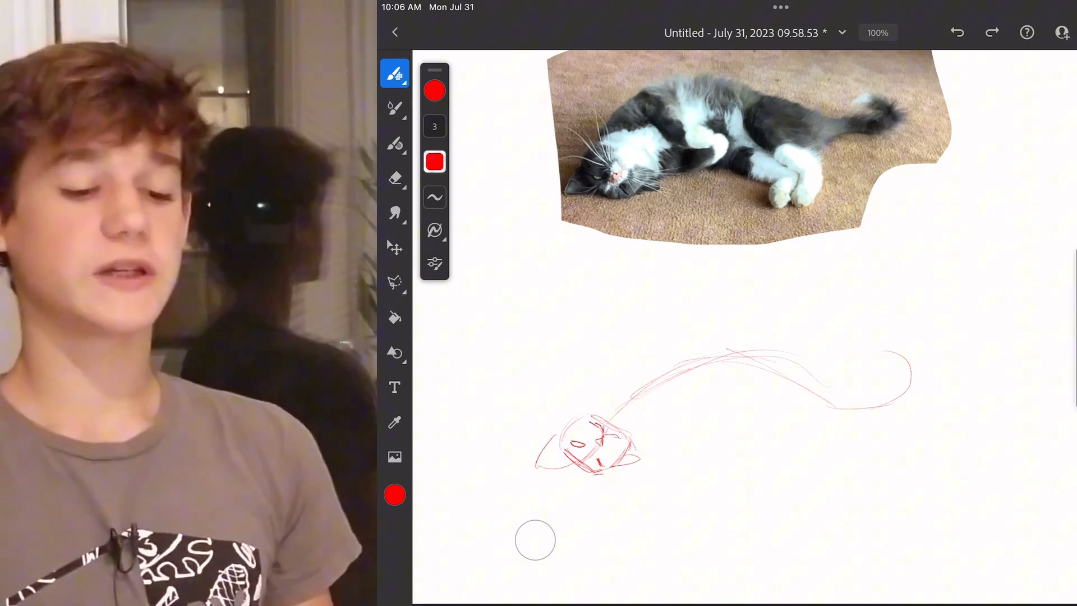
- Redraw the back curve thicker, raise the front leg and paw, and bolden the head outline
left_click(395, 281)
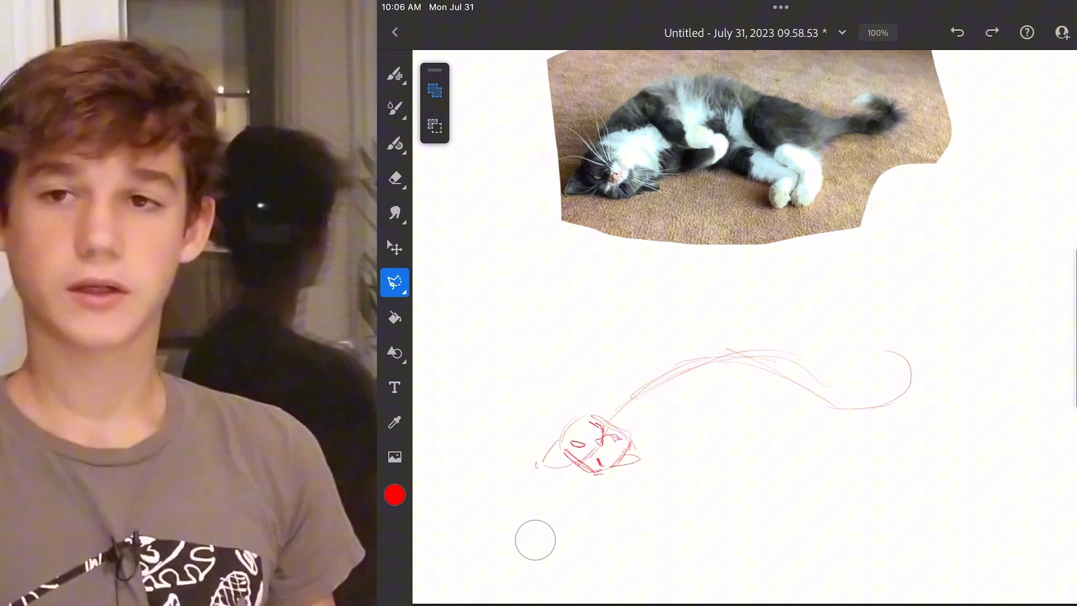
left_click(395, 74)
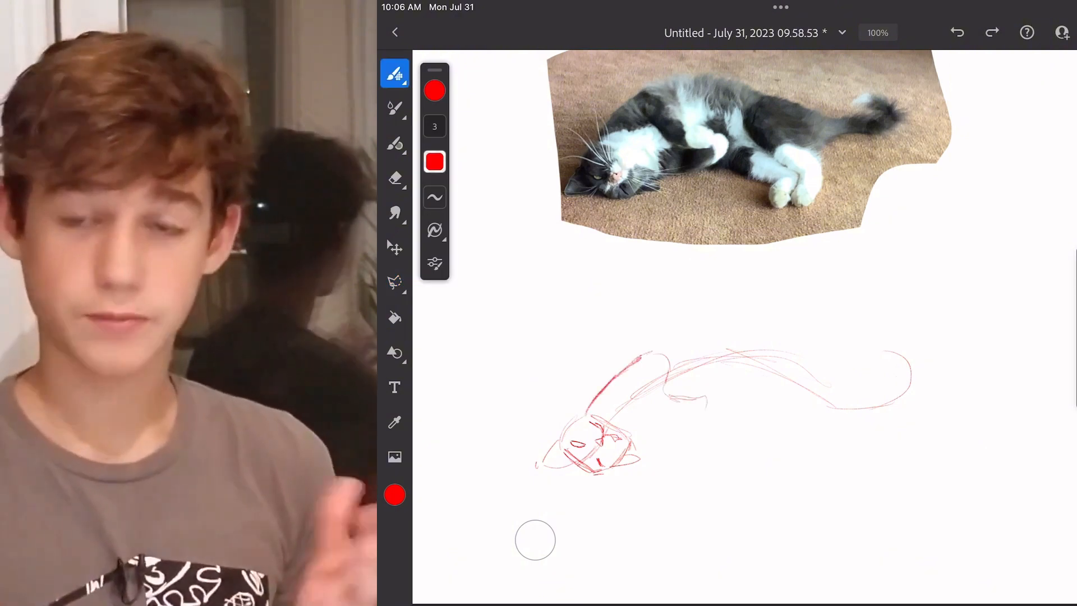
left_click(395, 179)
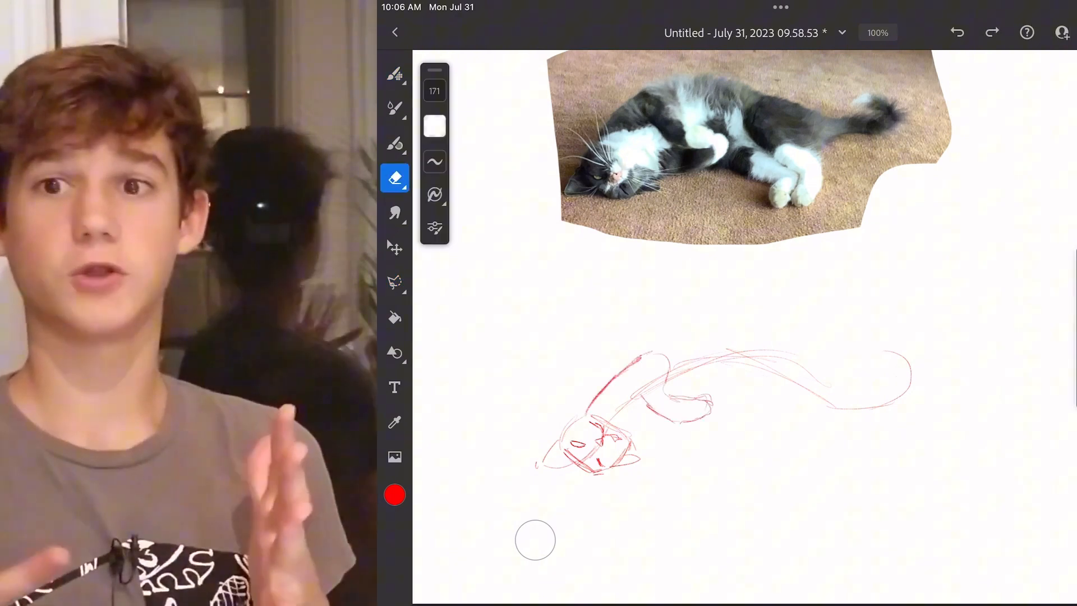
left_click(394, 74)
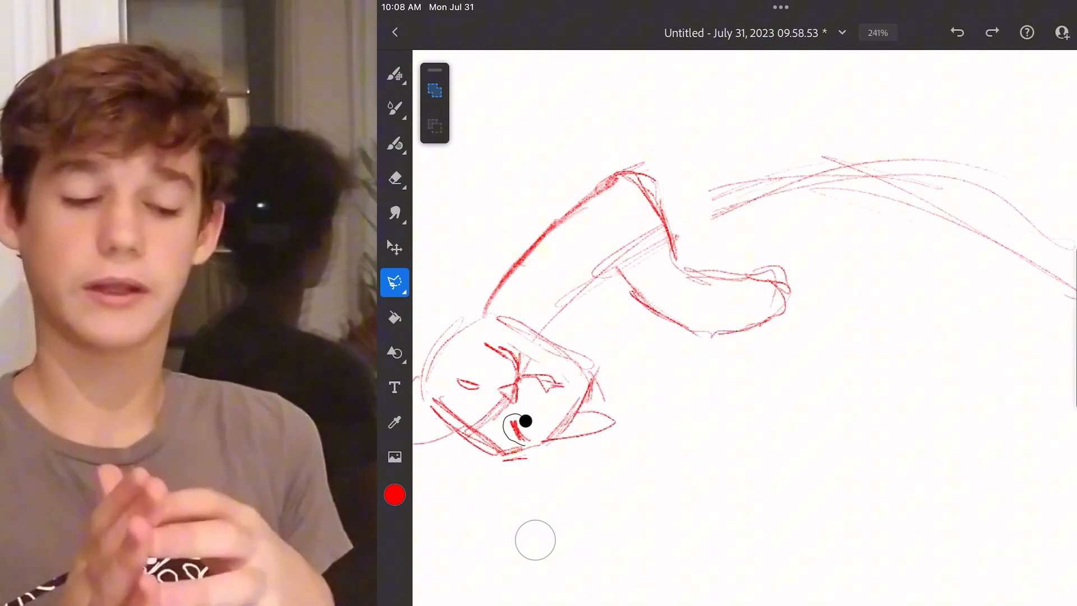
- Lasso the sketched head, scale it up with Transform to fit the body, and confirm
left_click(395, 283)
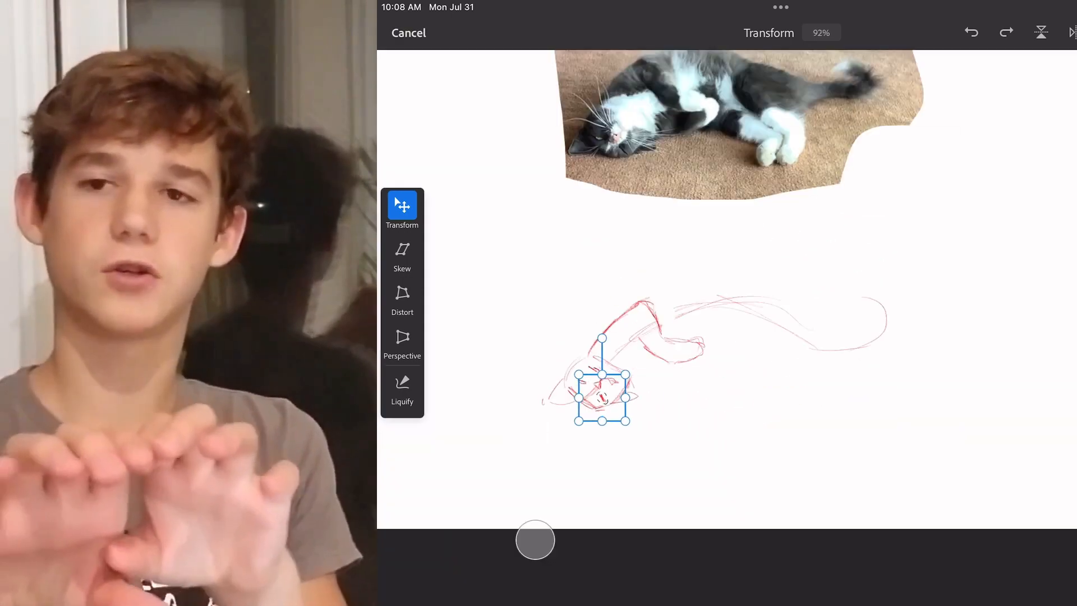
left_click(781, 8)
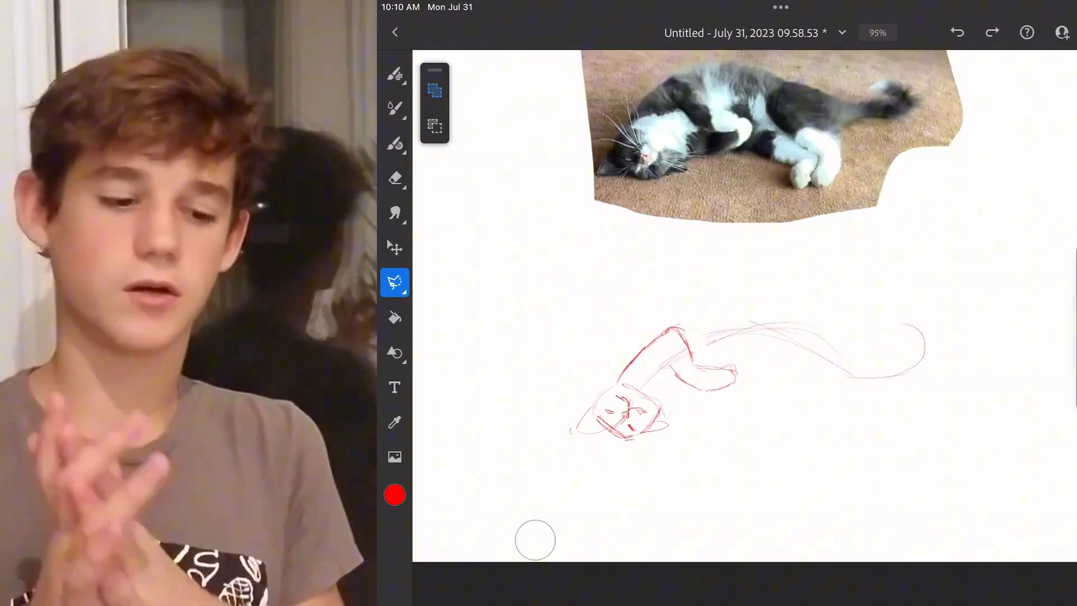
left_click(395, 283)
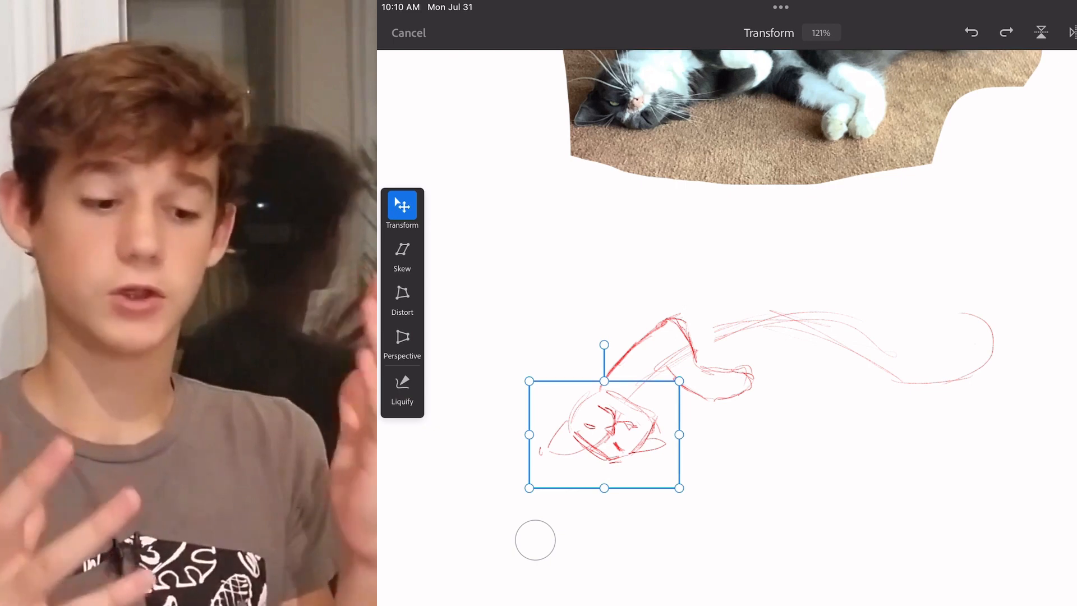
left_click(402, 300)
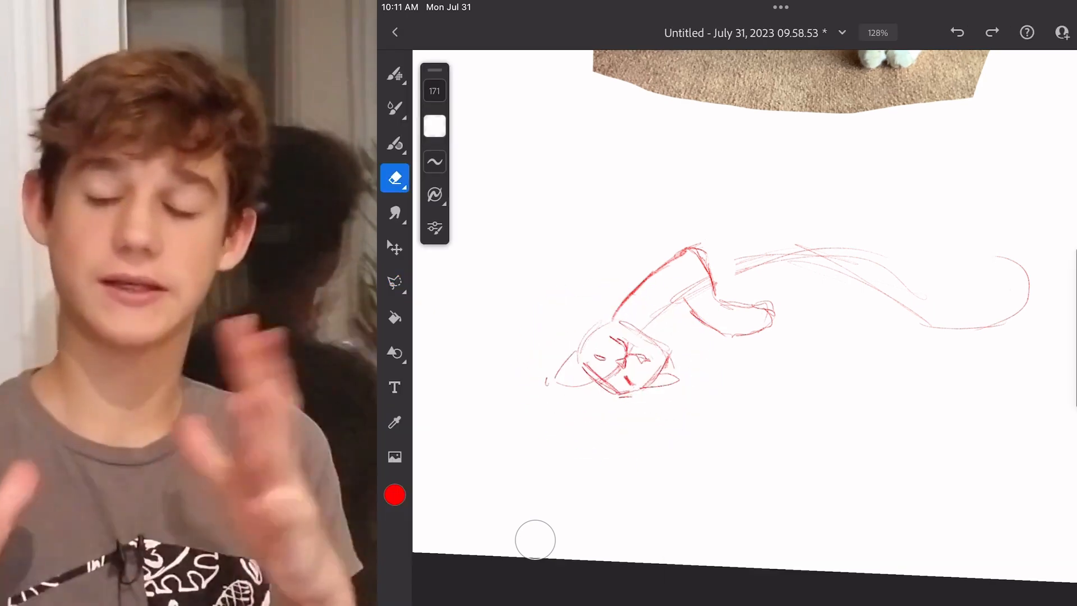
- Draw the hindquarters, back legs and tail in red and adjust them to complete the lying cat
left_click(394, 74)
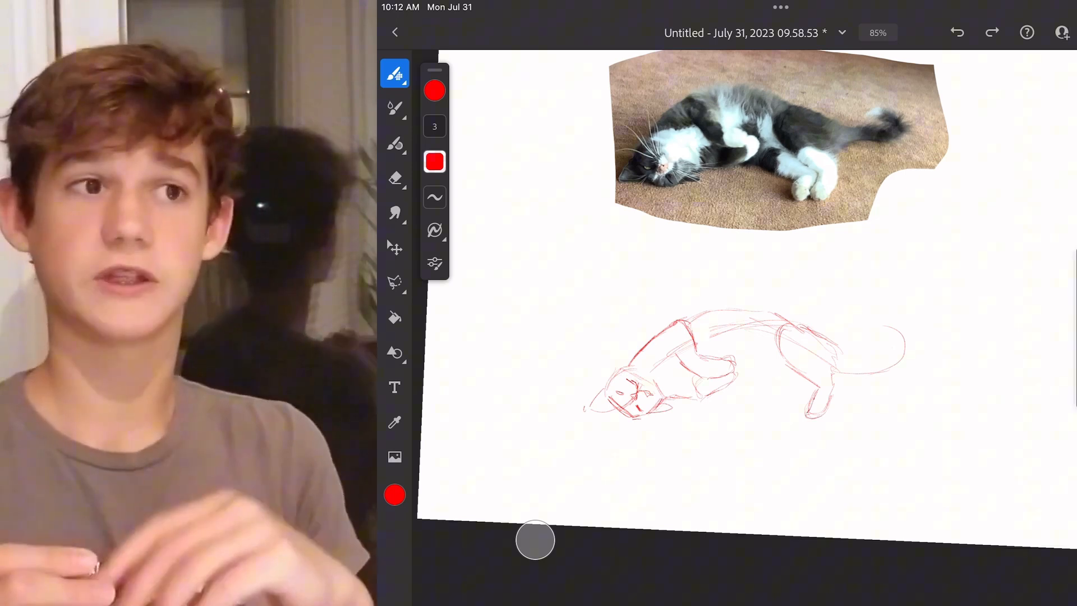
left_click(393, 282)
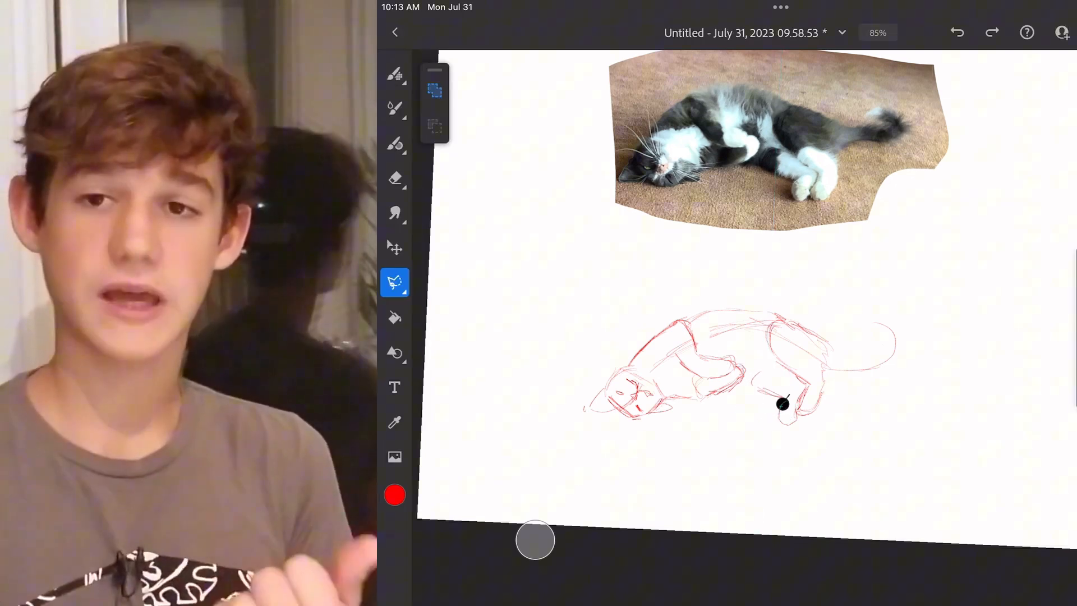
left_click(393, 74)
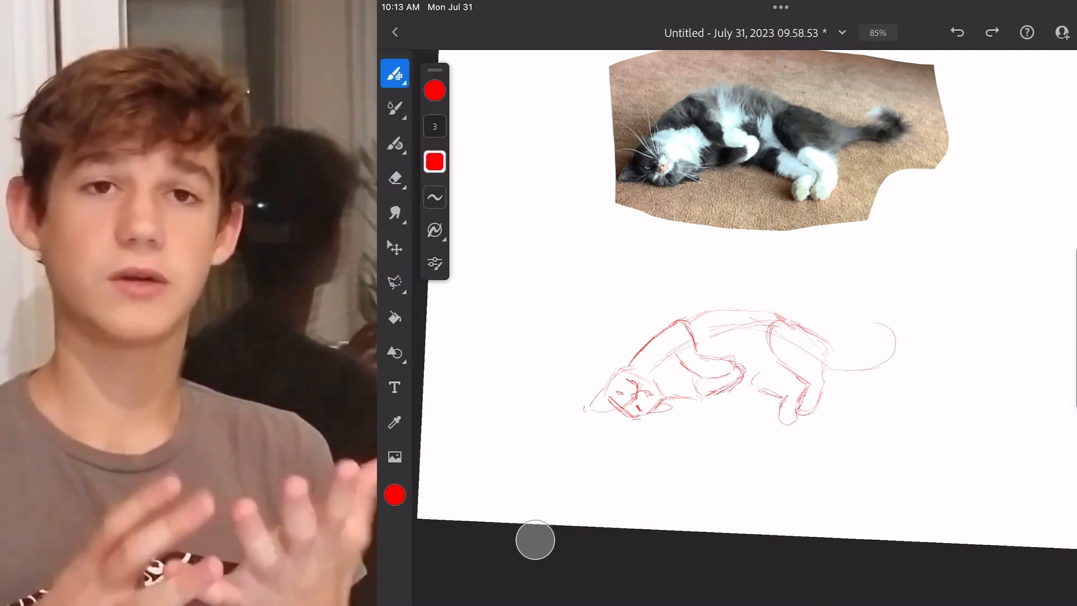
scroll("down", 3)
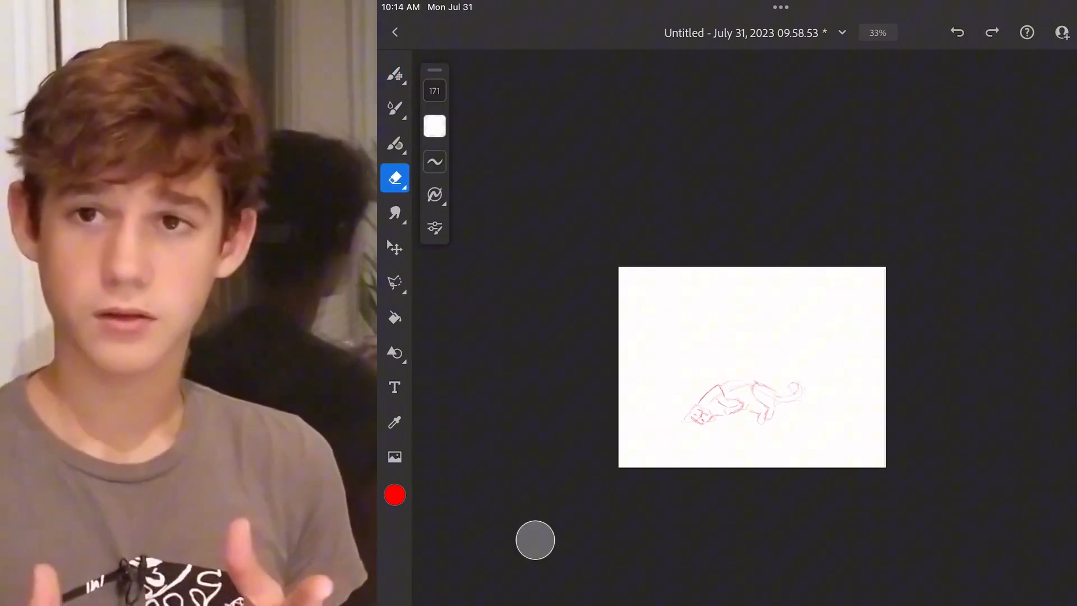
- Transform the sketch and place the full wide cat-on-carpet photo above the drawing
left_click(394, 246)
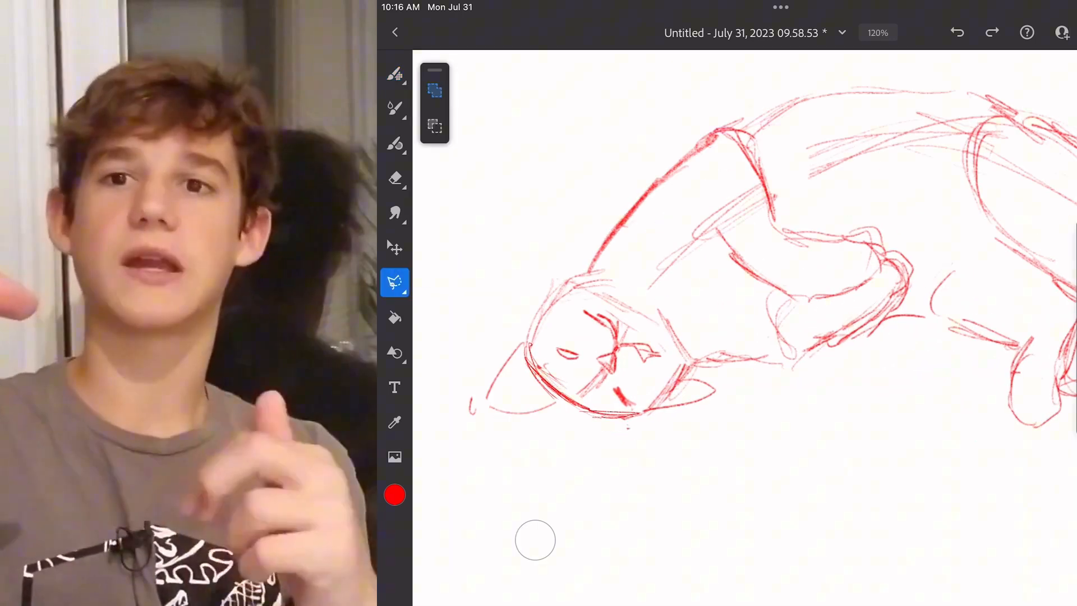
left_click(395, 247)
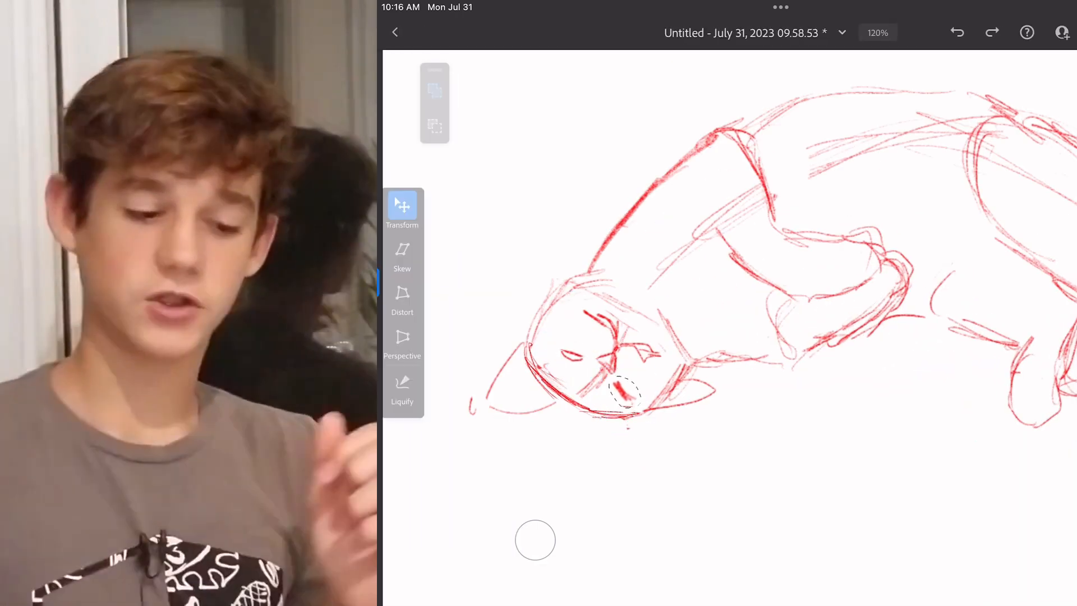
left_click(394, 74)
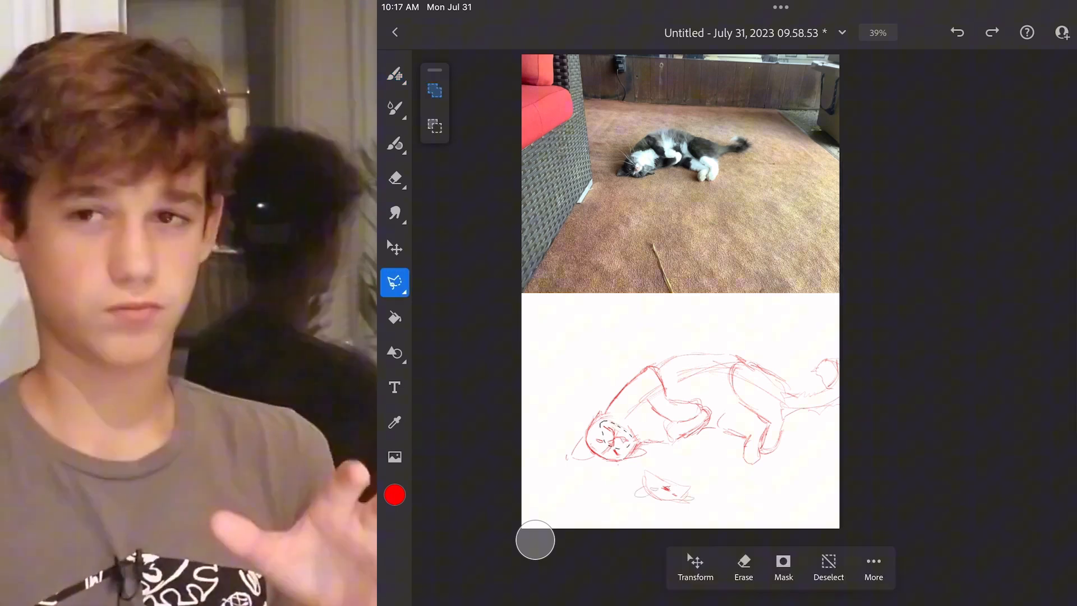
- Add long red lines along the sketch top and an angled left edge, erasing the stray face fragment
left_click(394, 74)
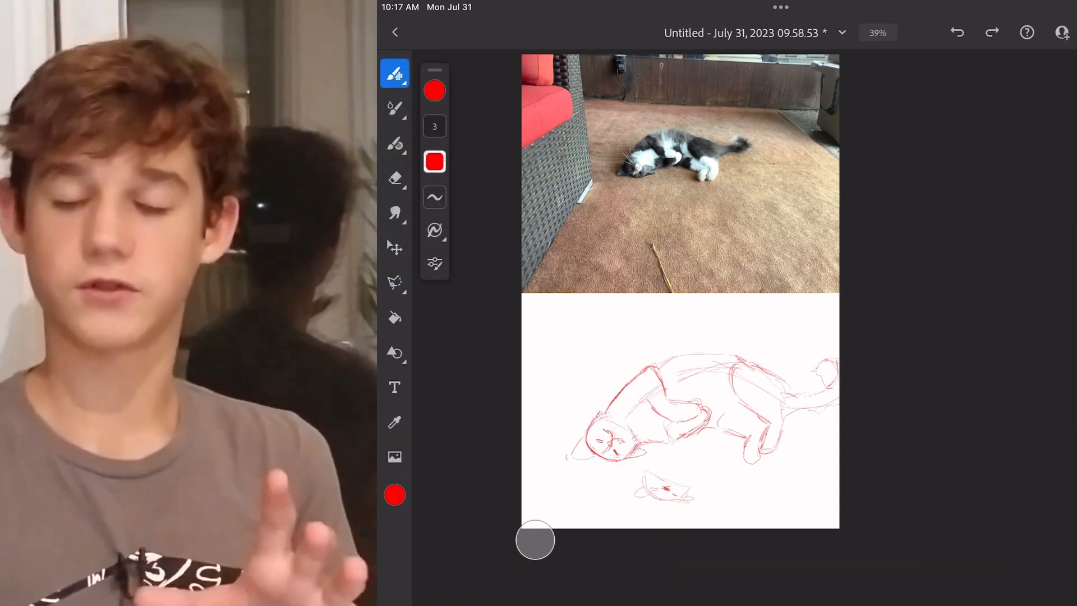
left_click(395, 178)
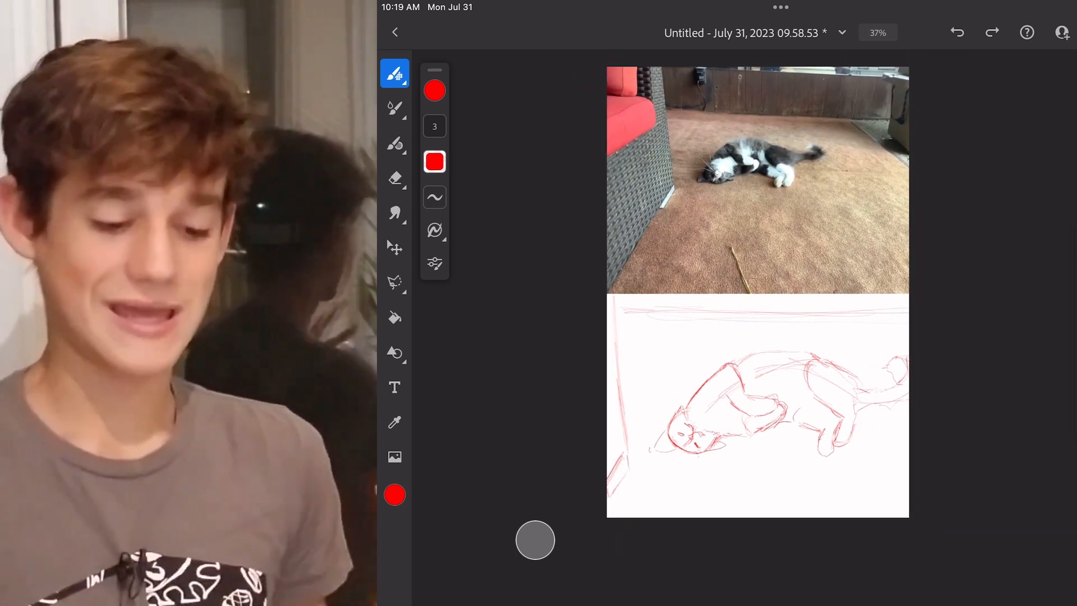
- Paint the lower canvas with a flat tan carpet colour at brush size 270
left_click(434, 90)
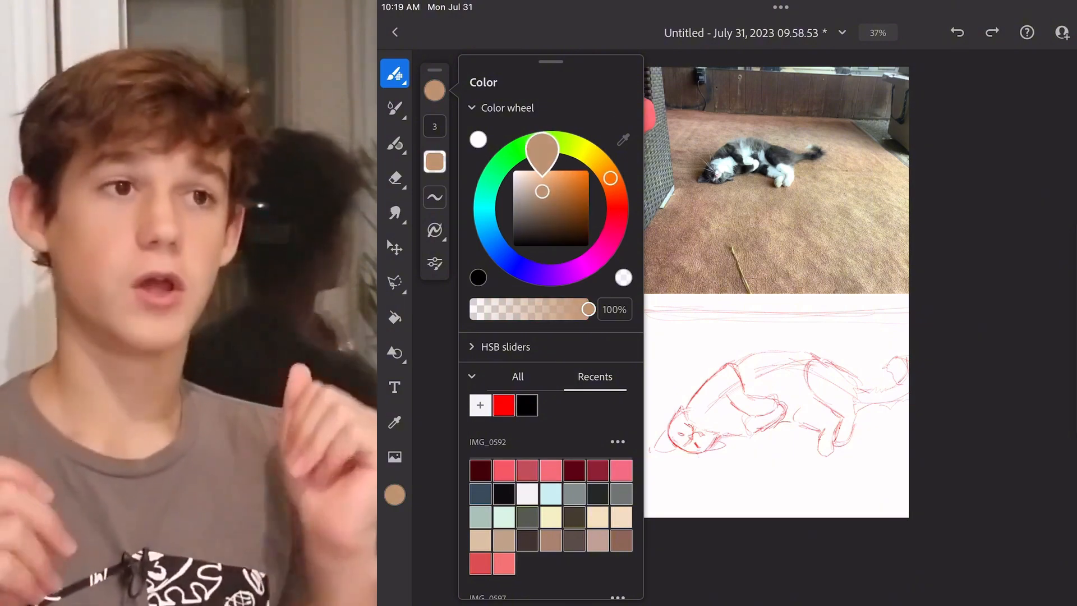
left_click(394, 74)
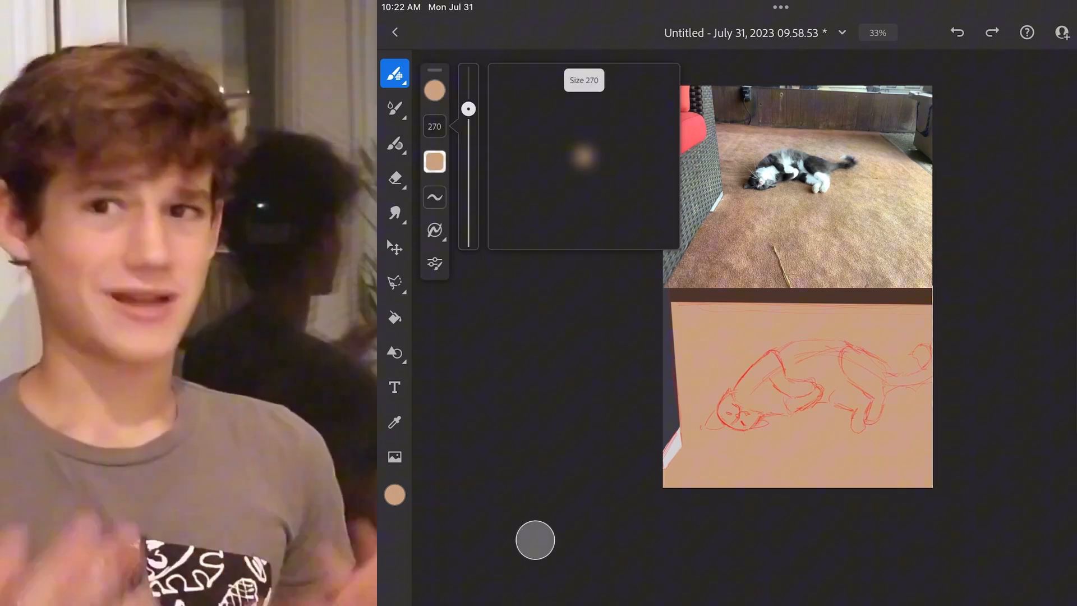
- Dab darker brown soft spots across the tan background for carpet mottling
left_click(434, 161)
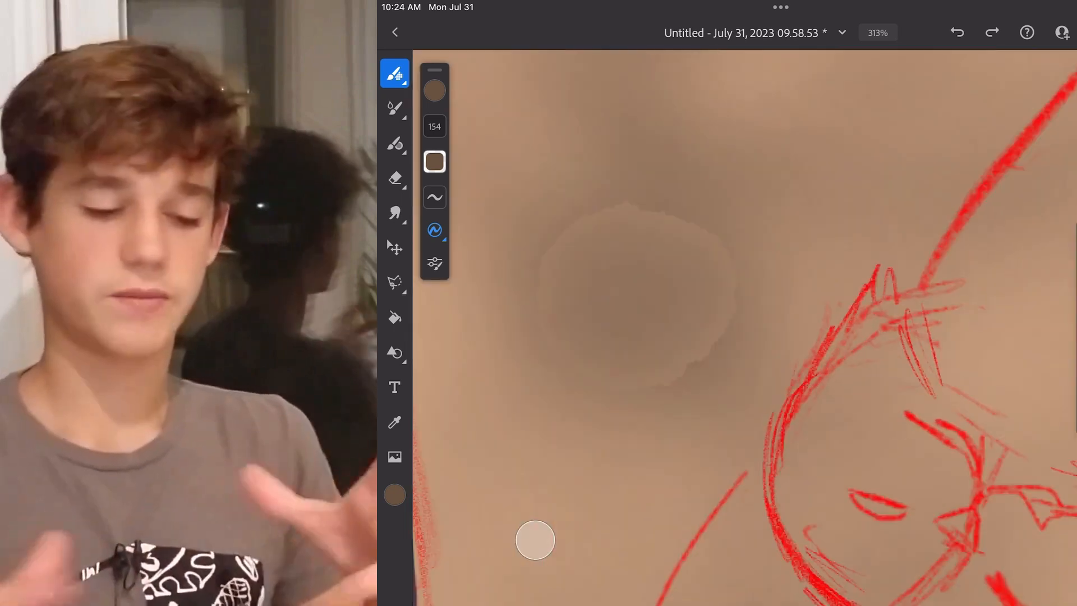
left_click(394, 212)
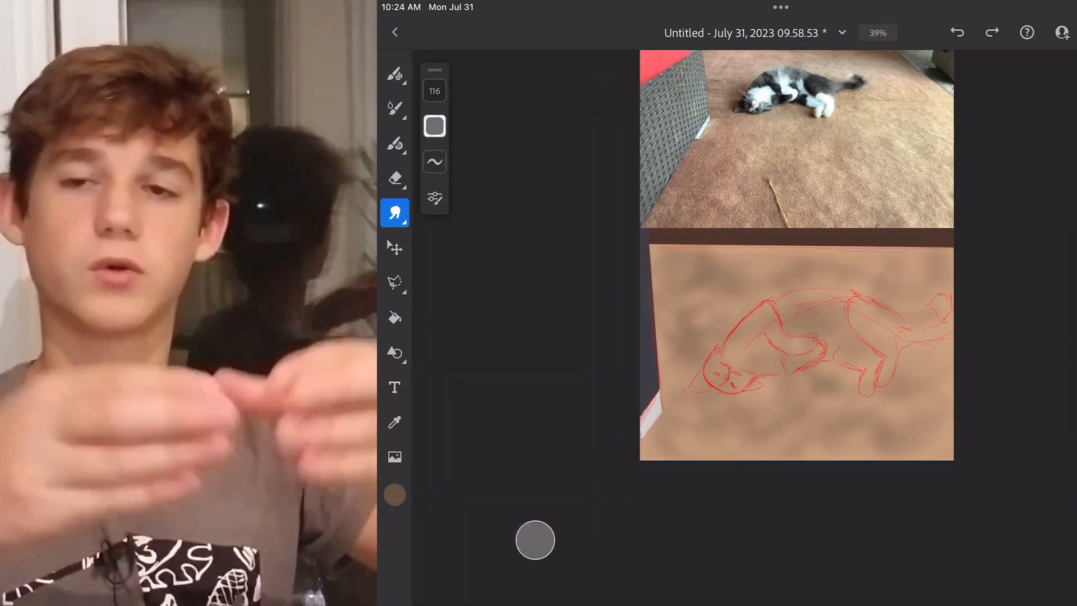
- Smudge the brown blotches into a fine speckled carpet grain with darker top and left strips
left_click(434, 90)
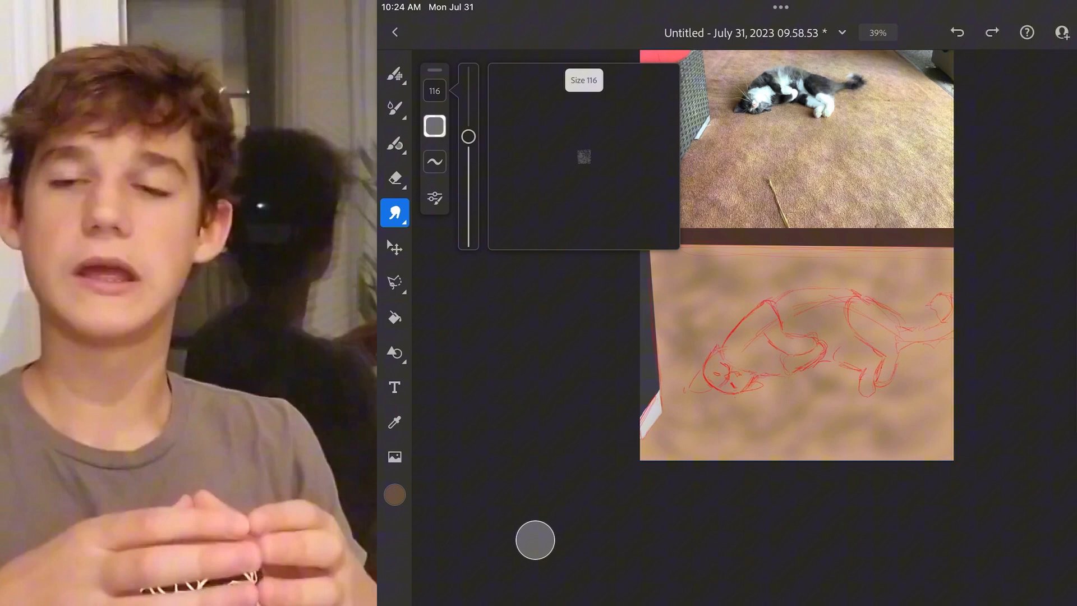
left_click(394, 74)
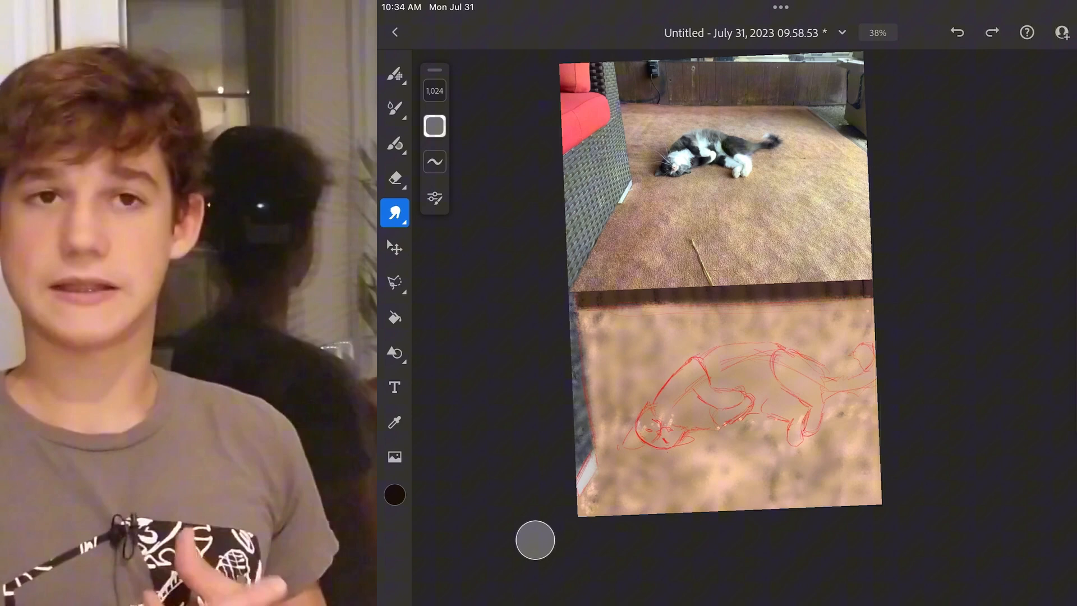
- Lasso around the cat's outline and fill the cat shape with solid white over the carpet
left_click(394, 74)
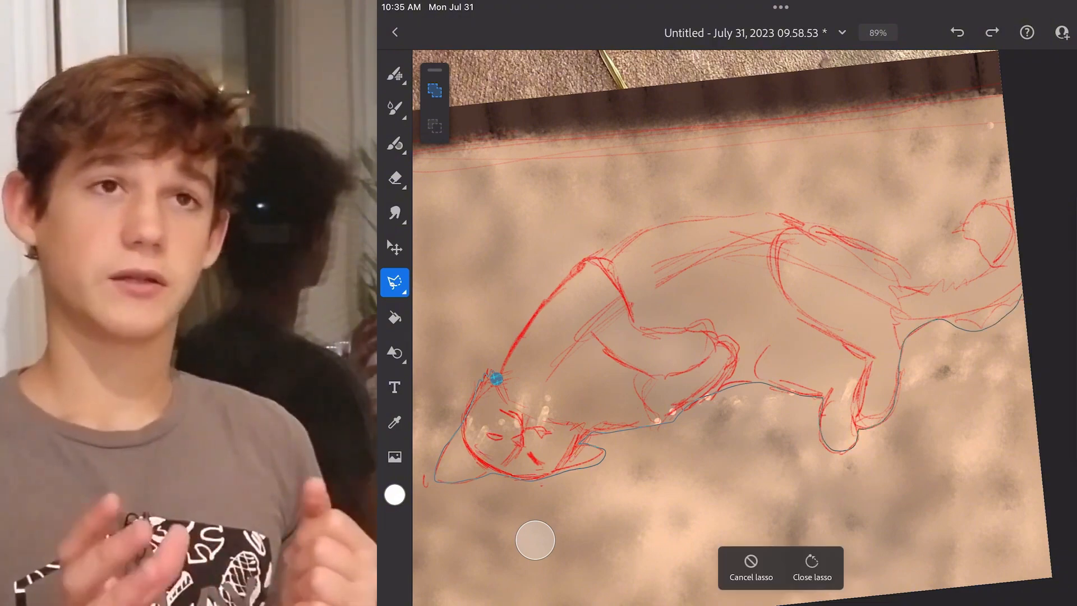
left_click(811, 569)
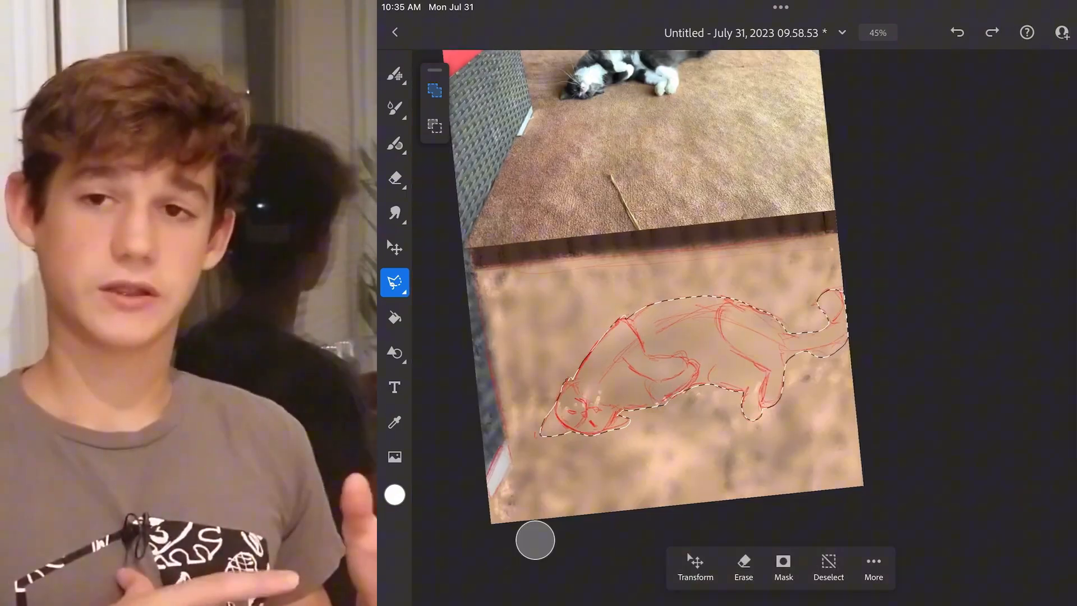
left_click(393, 74)
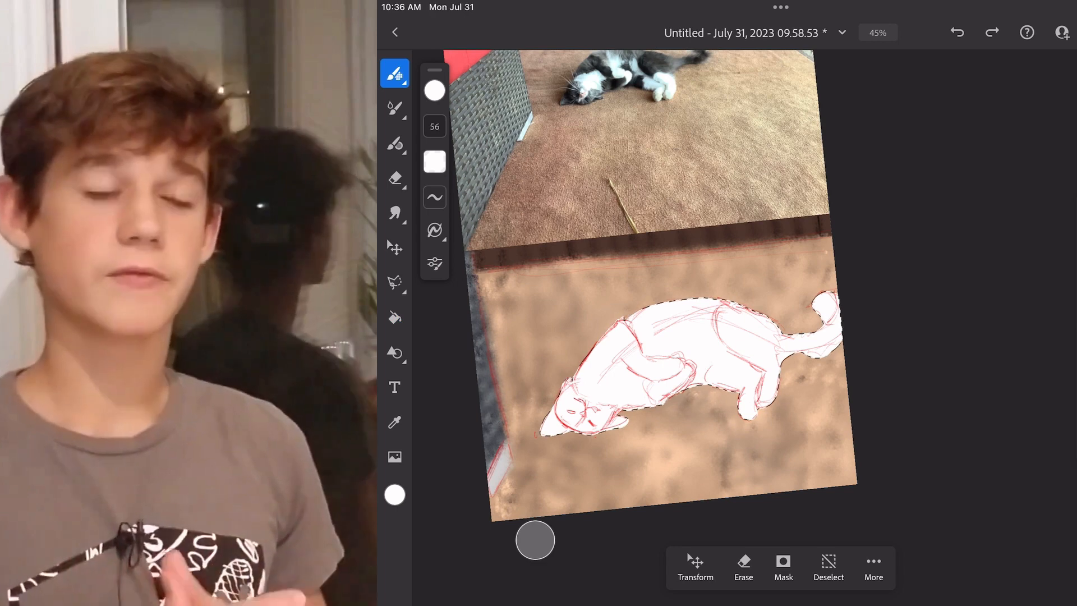
- Paint the dark grey fur markings over the white cat with the pixel brush
left_click(434, 90)
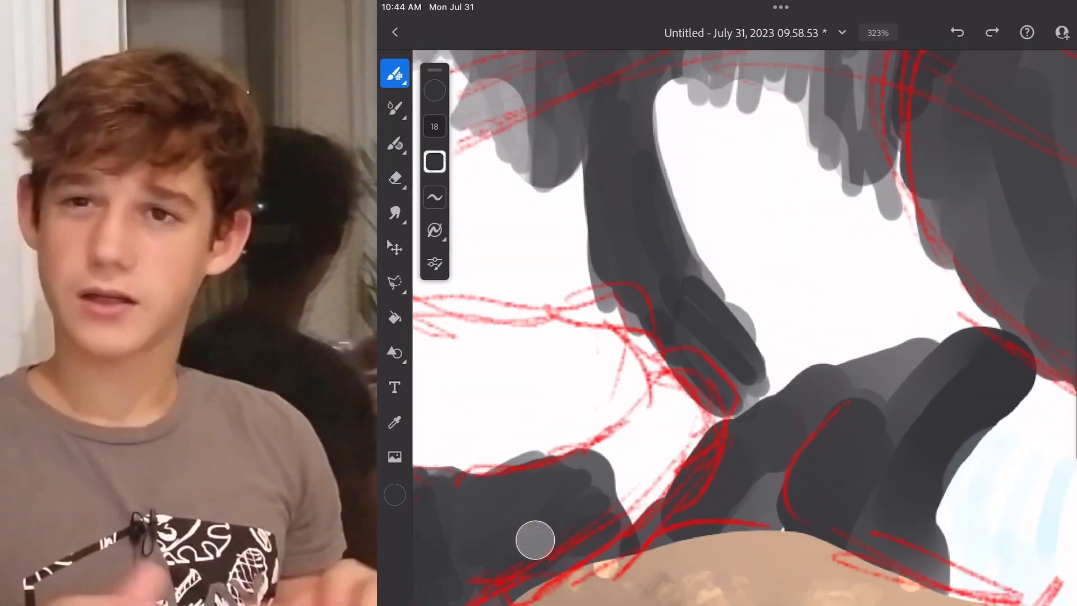
left_click(395, 213)
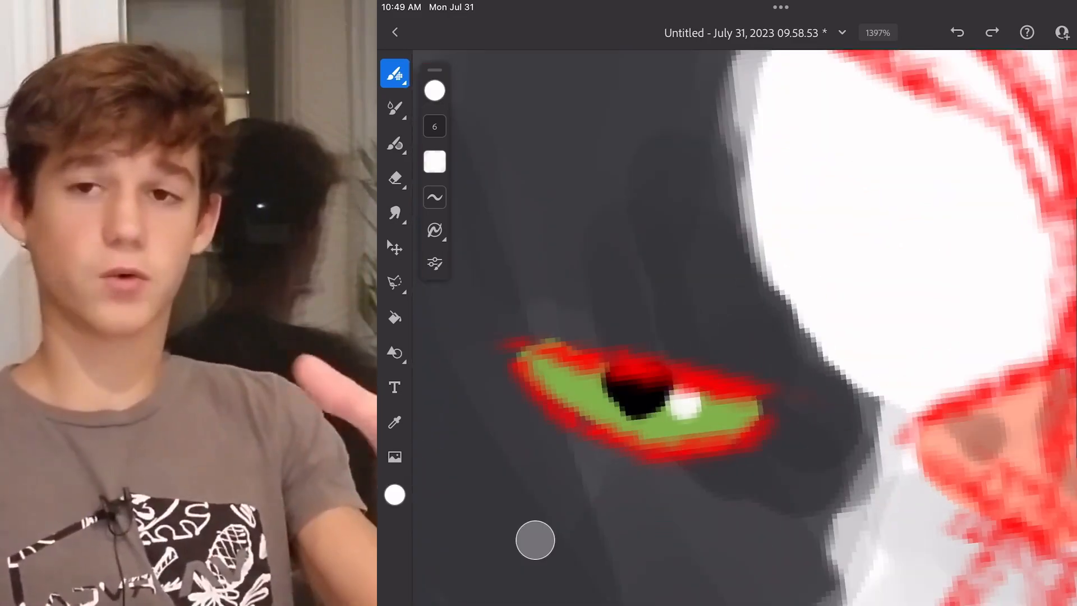
- Dab a small white highlight into the green eye with the pixel brush
left_click(434, 89)
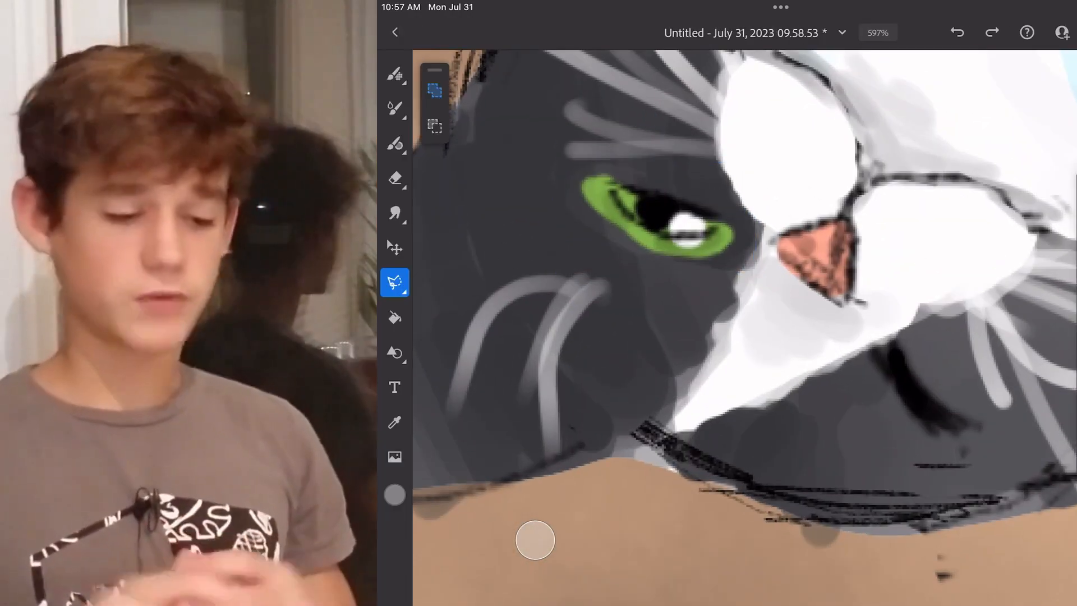
- Outline the eye in black, then lasso-select the area around the cat's eye
left_click(394, 74)
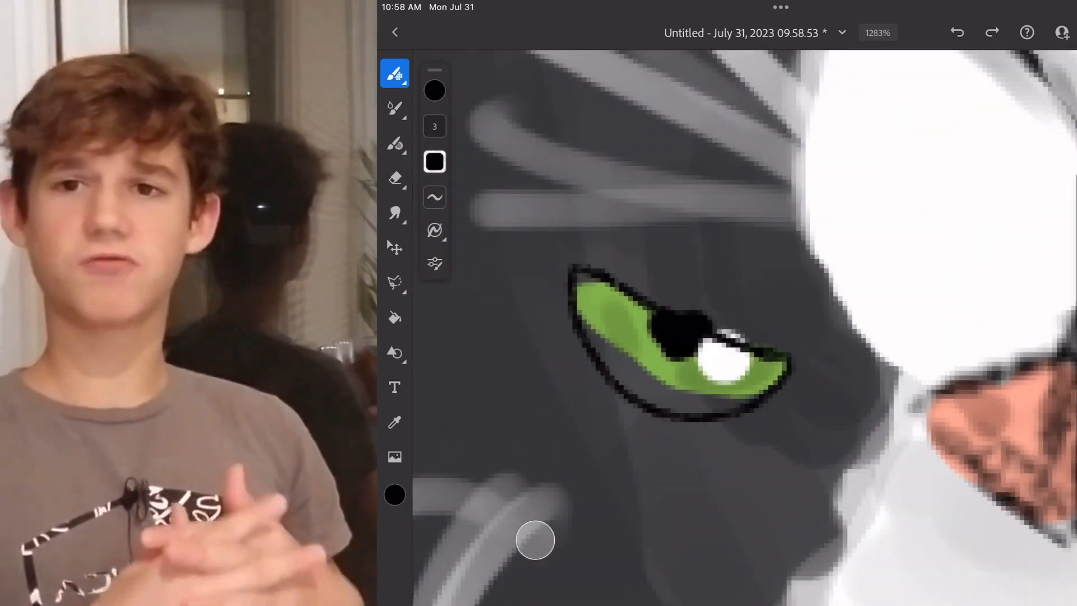
left_click(394, 282)
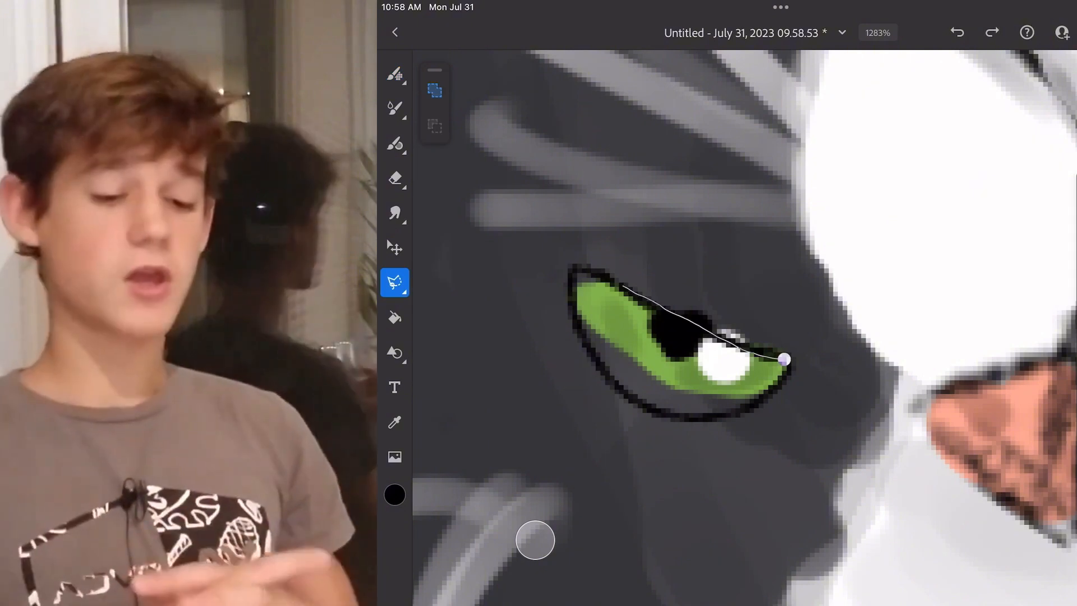
left_click_drag(624, 295, 687, 427)
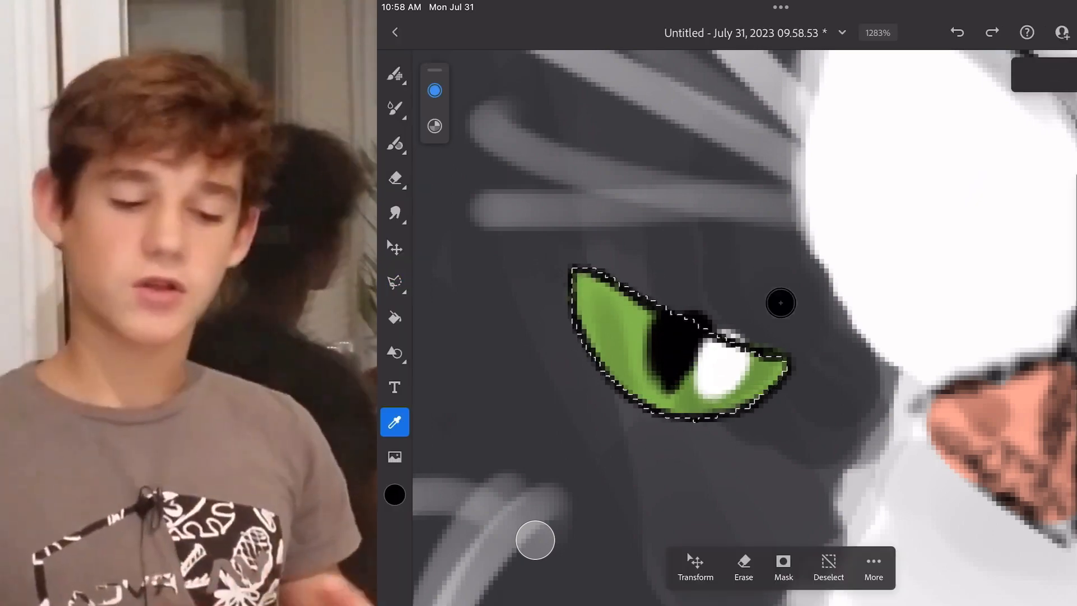
- Sample a colour from the canvas with the eyedropper and bring up the pixel brush list
left_click(393, 74)
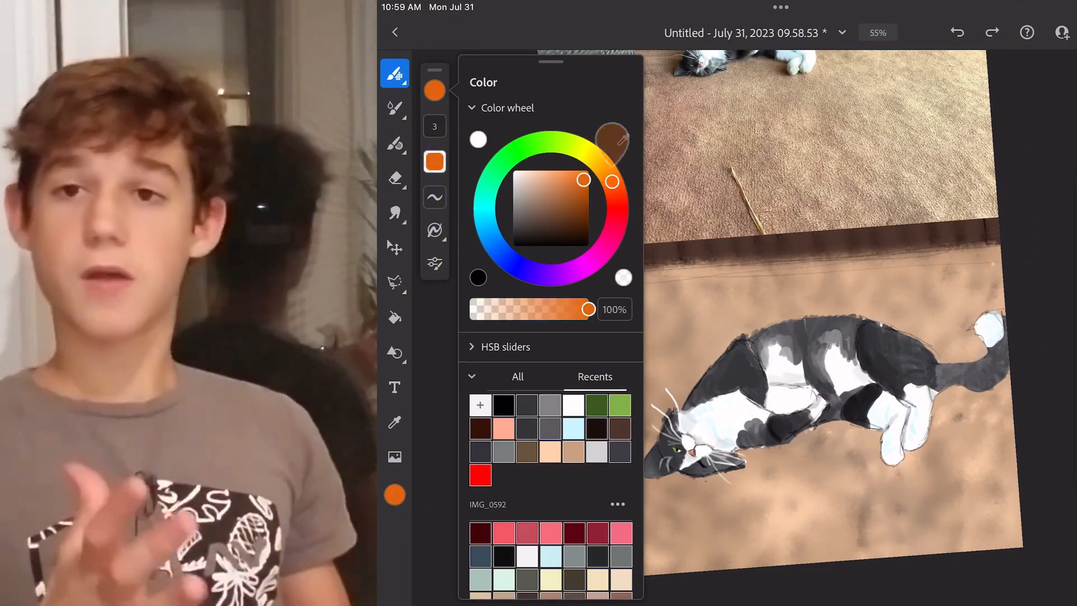
left_click(394, 74)
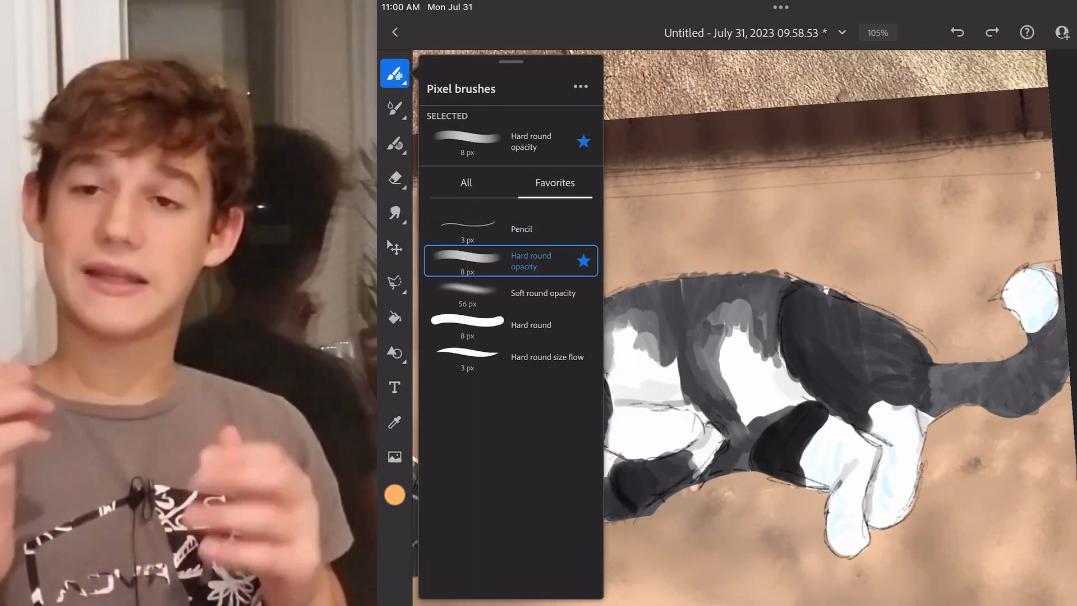